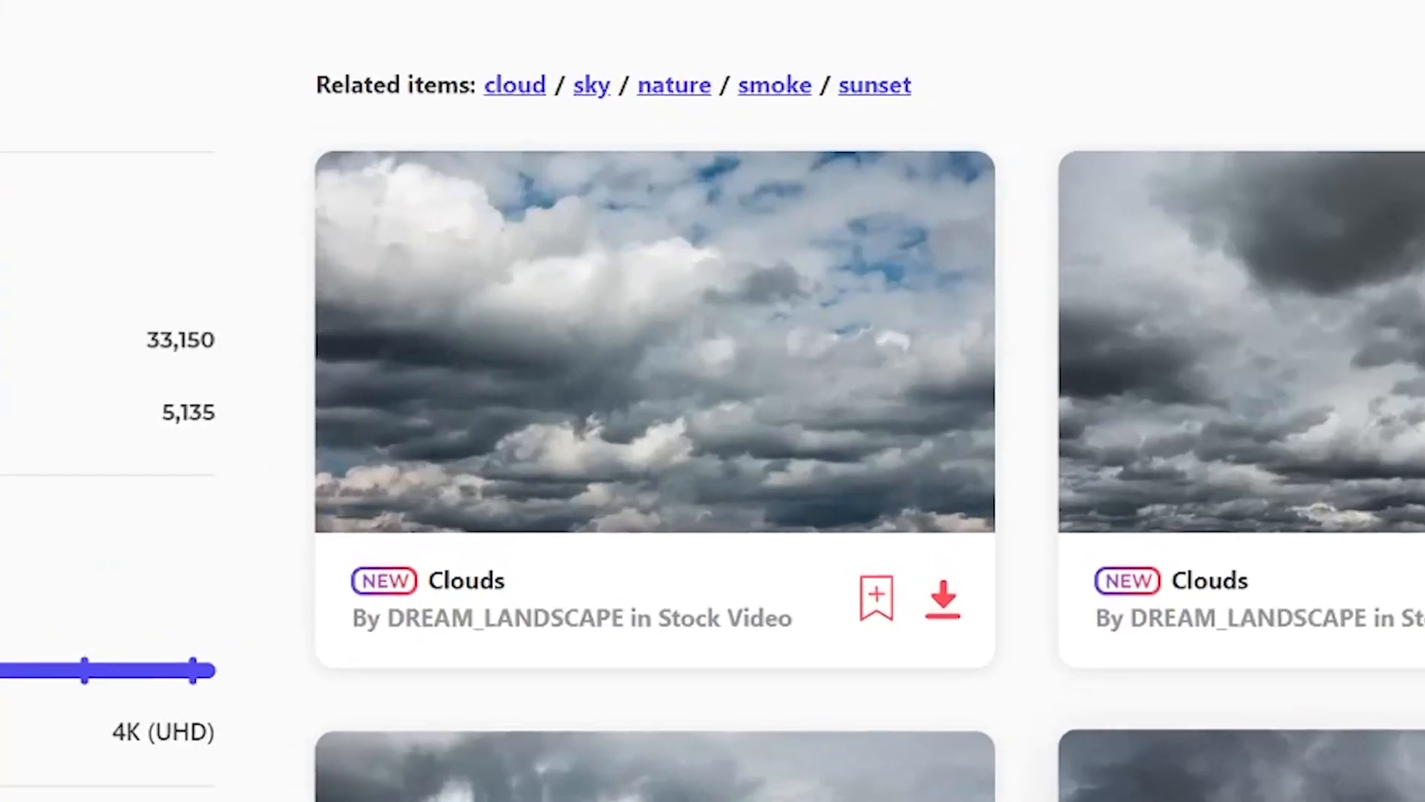
scroll("down", 3)
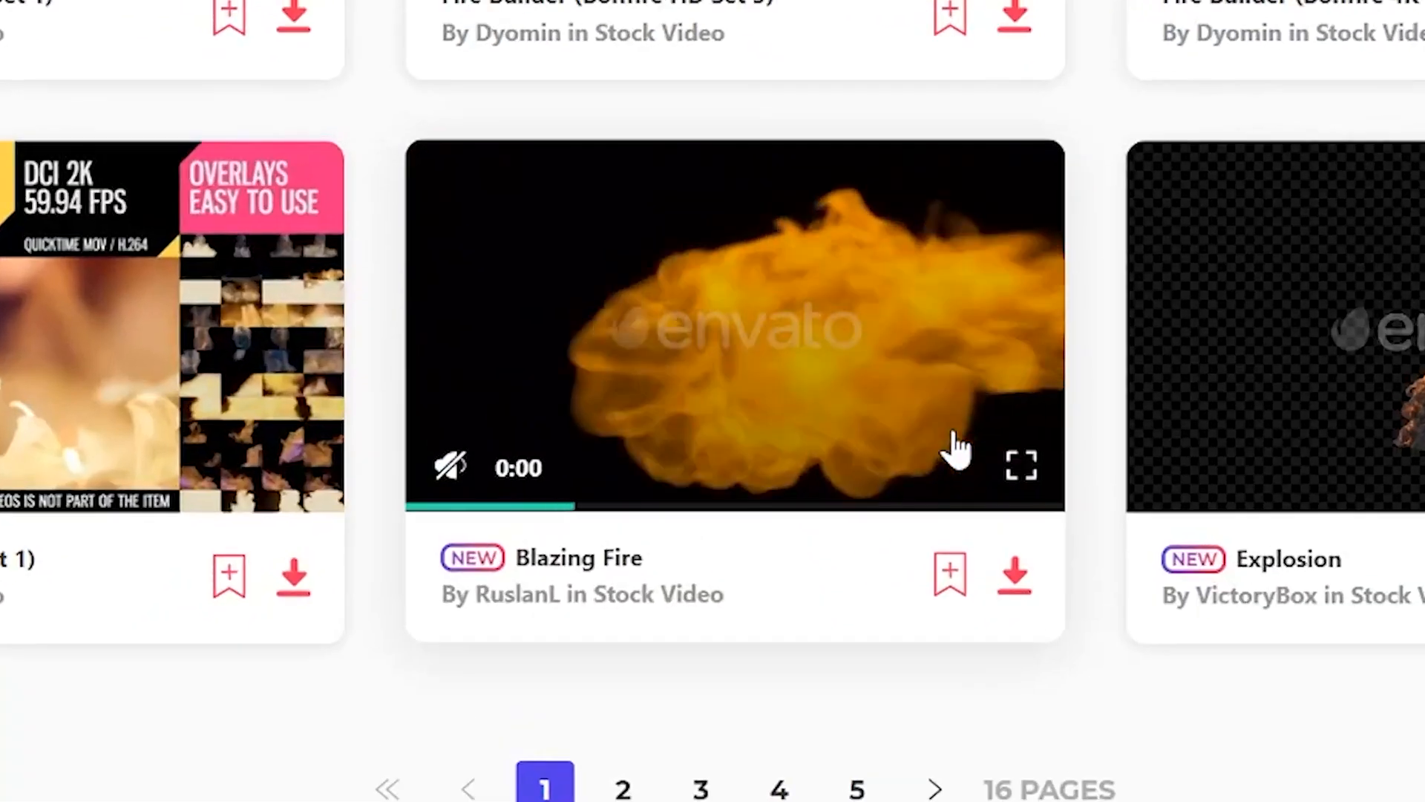